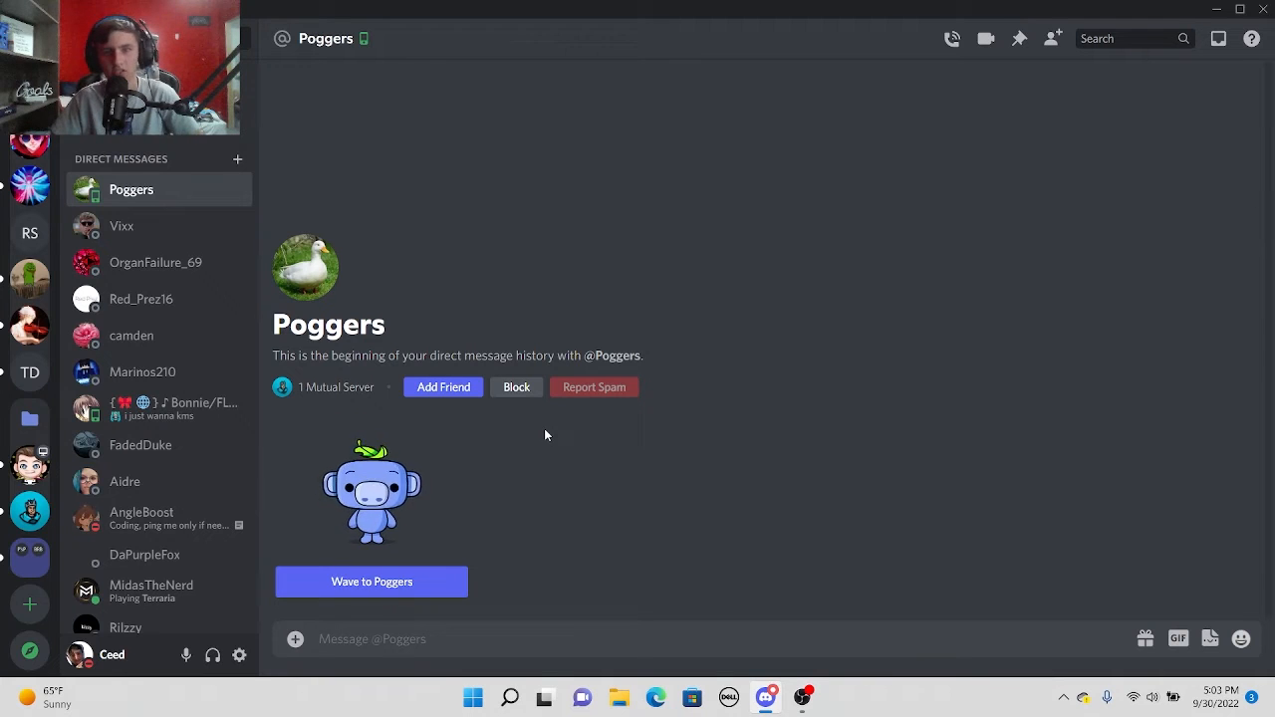
Type 'Would' while moving from the Poggers conversation to the server's #lounge channel
text(Would)
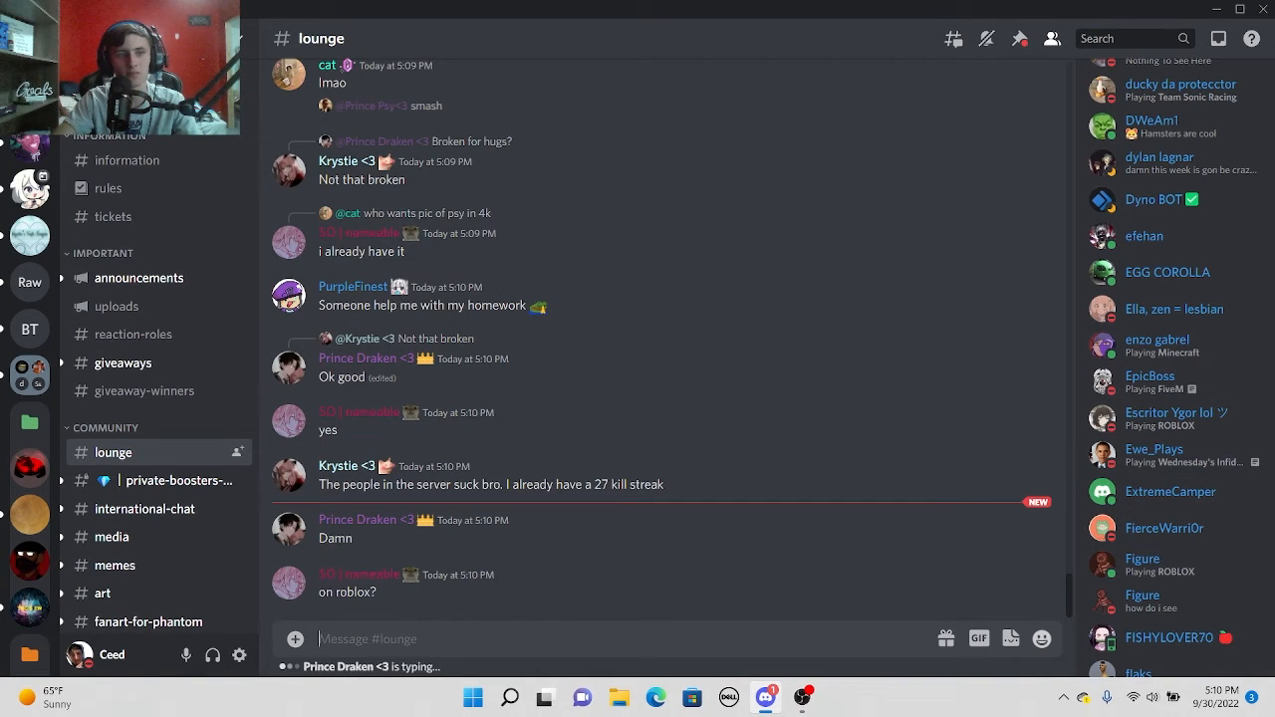
Open the Nitro gift dialog from the Aether conversation
click(29, 199)
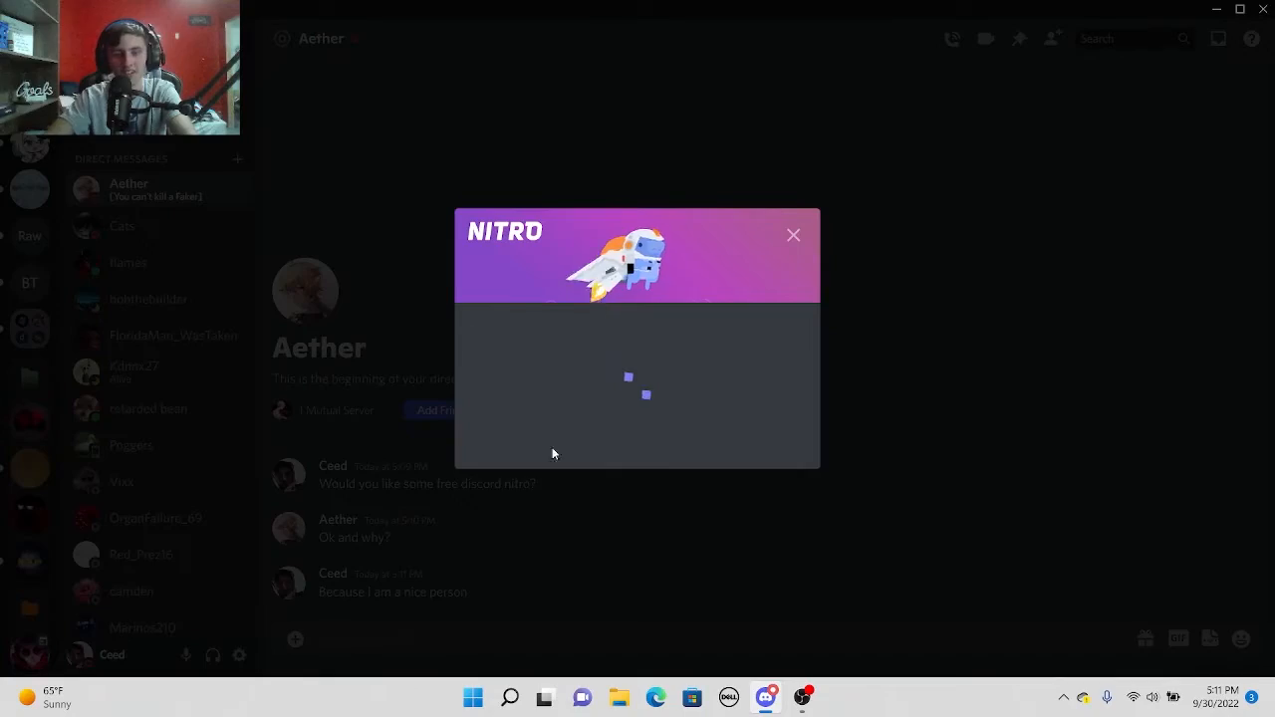
Send the discord.gift link to Aether, reply after the claim, then select the next conversation
click(478, 438)
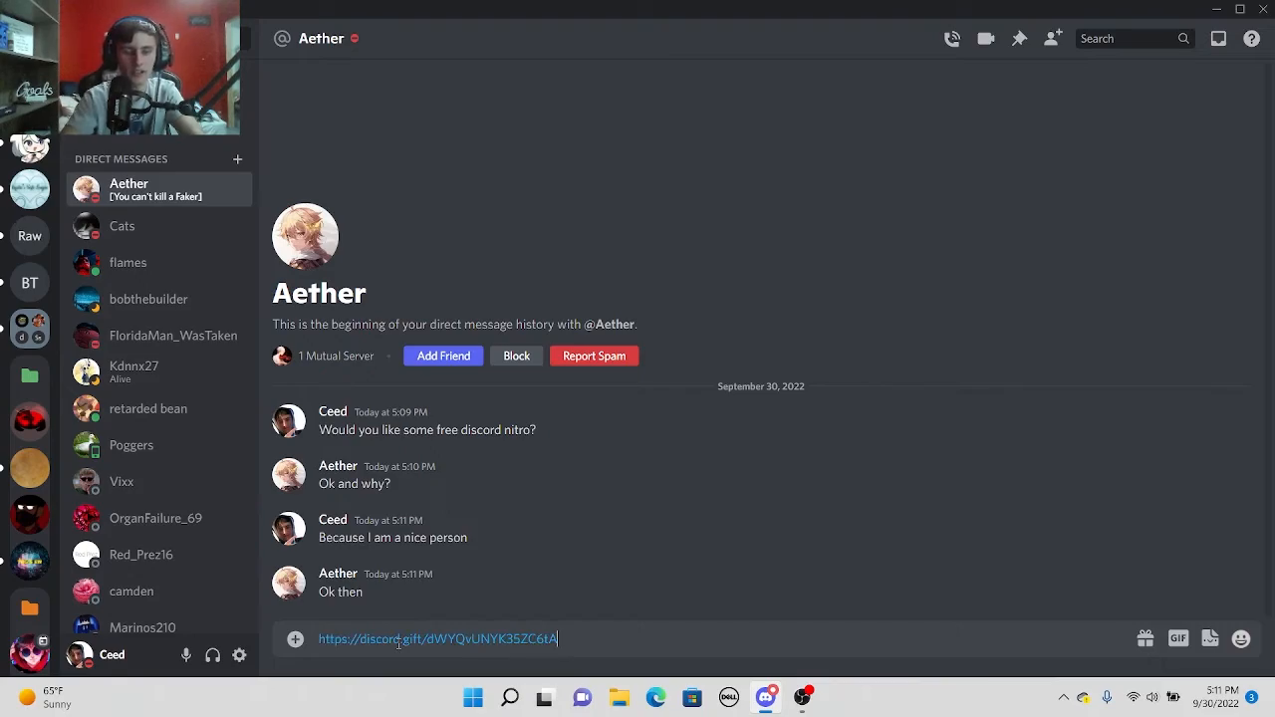
key(enter)
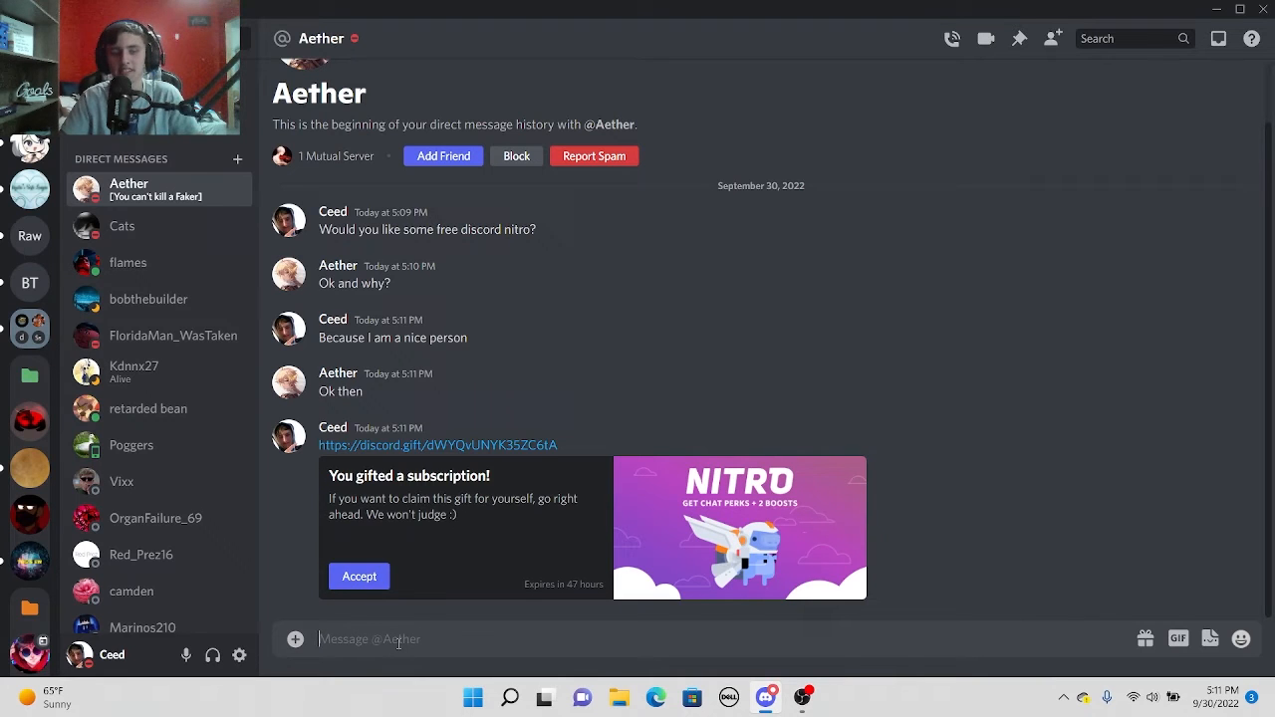
click(358, 575)
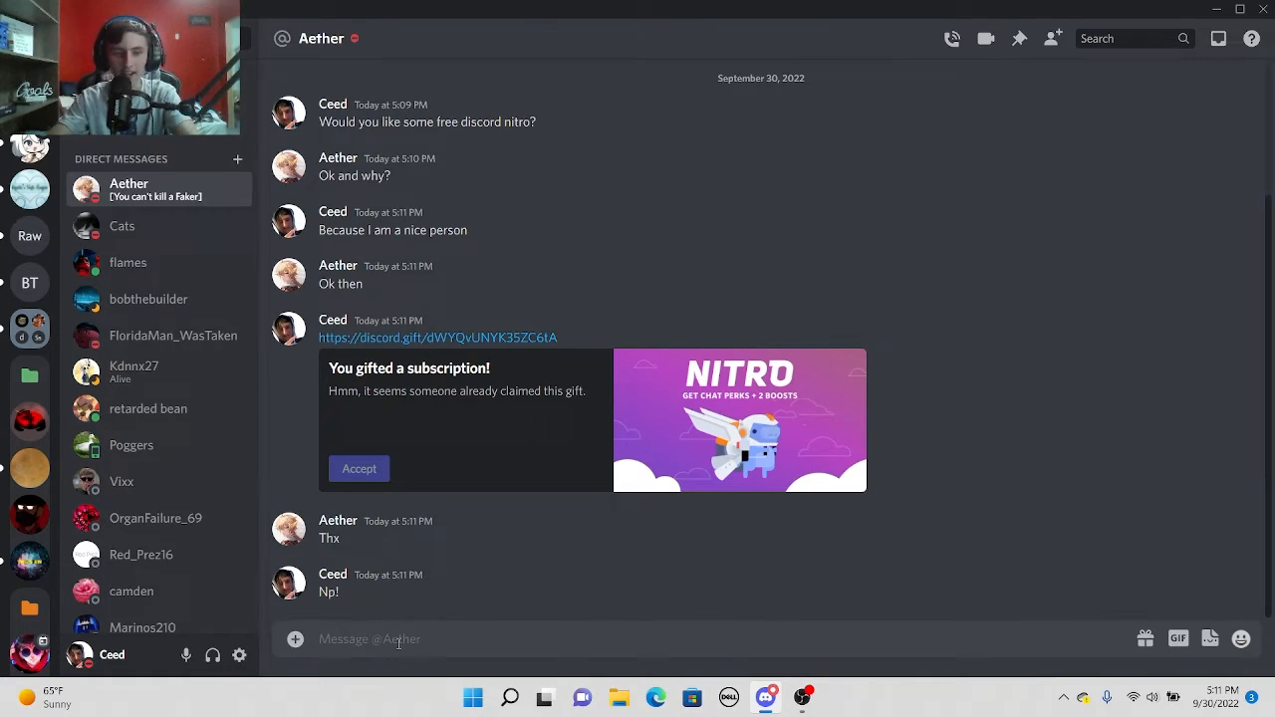
click(132, 262)
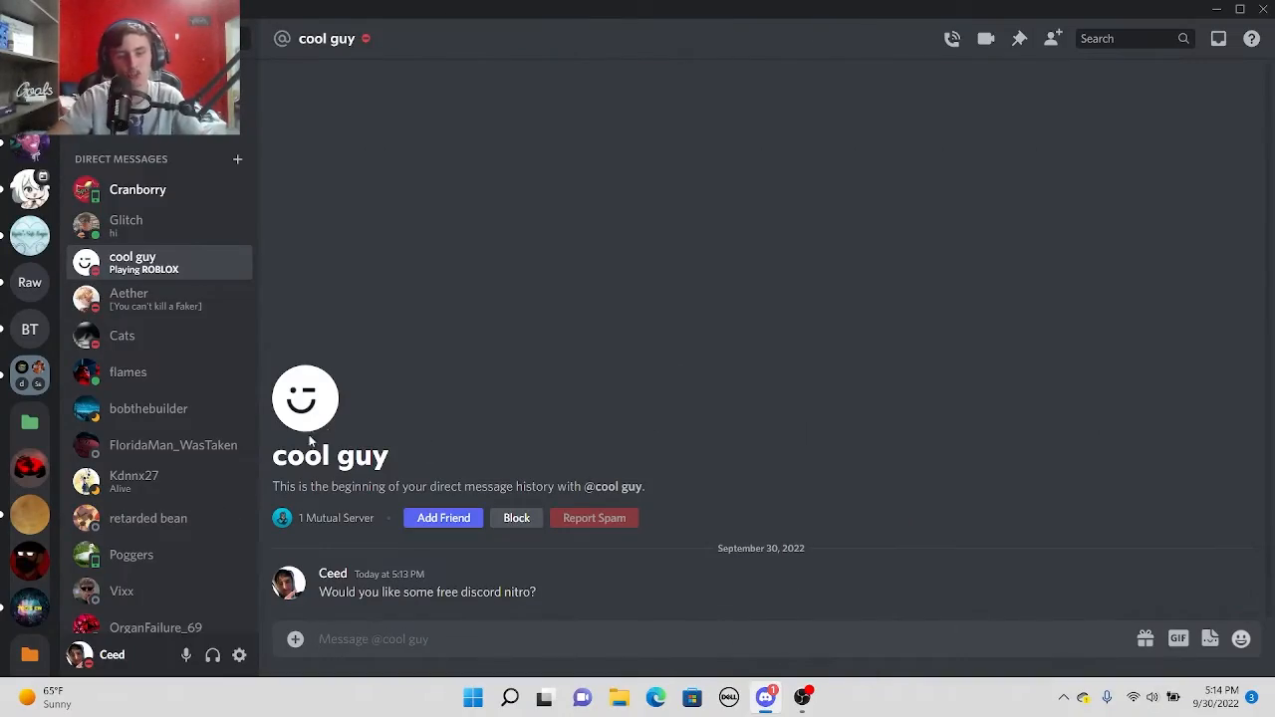
Select Glitch in the Direct Messages list
click(126, 226)
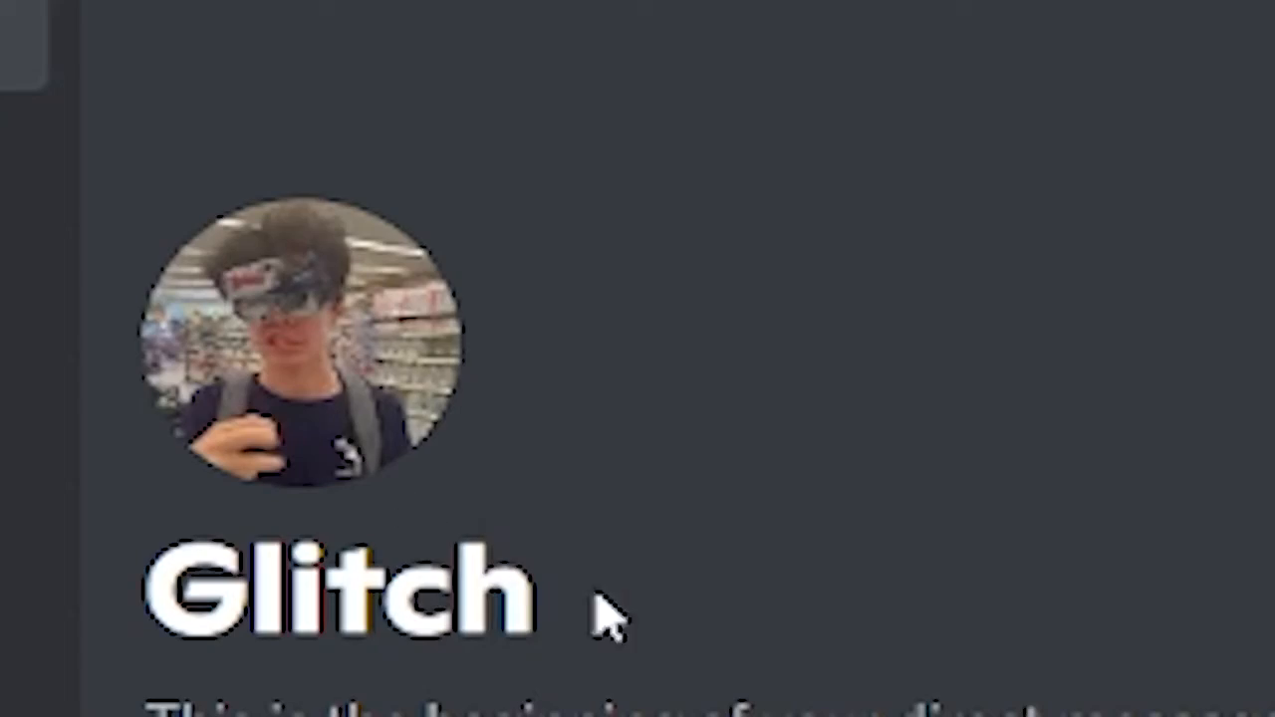
mouse_move(479, 682)
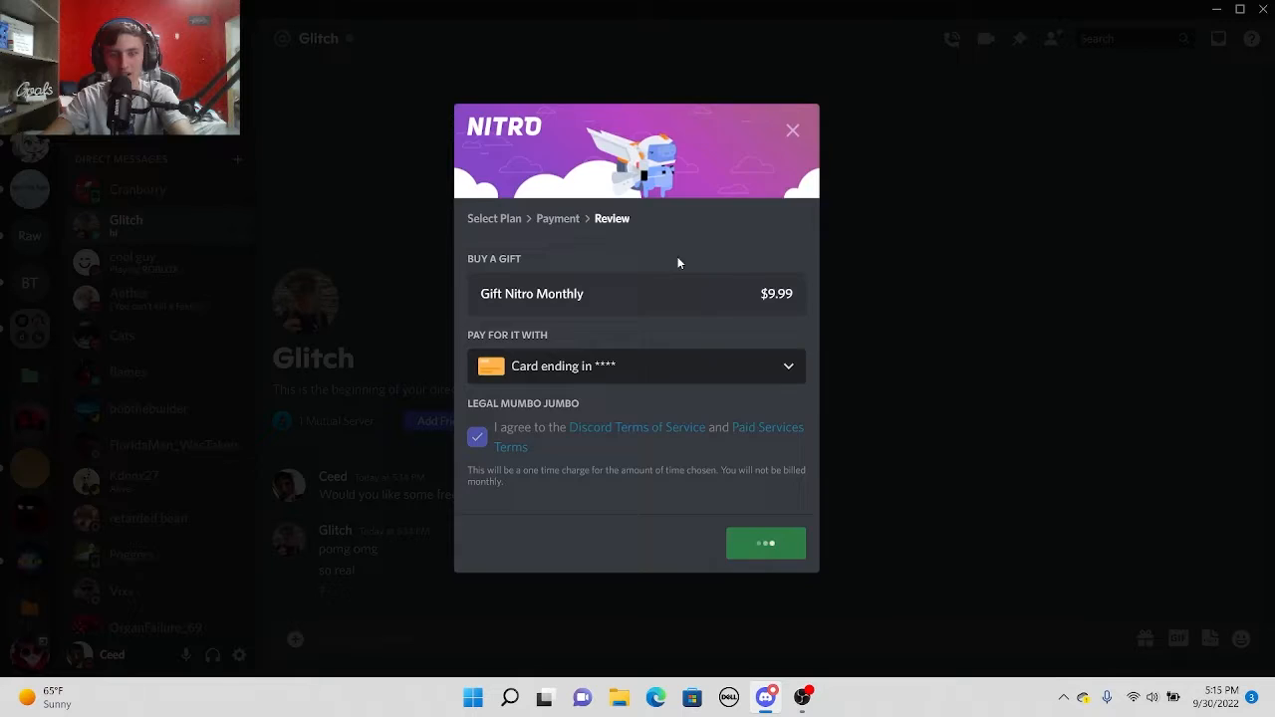
Complete the monthly Nitro gift purchase for Glitch
click(765, 543)
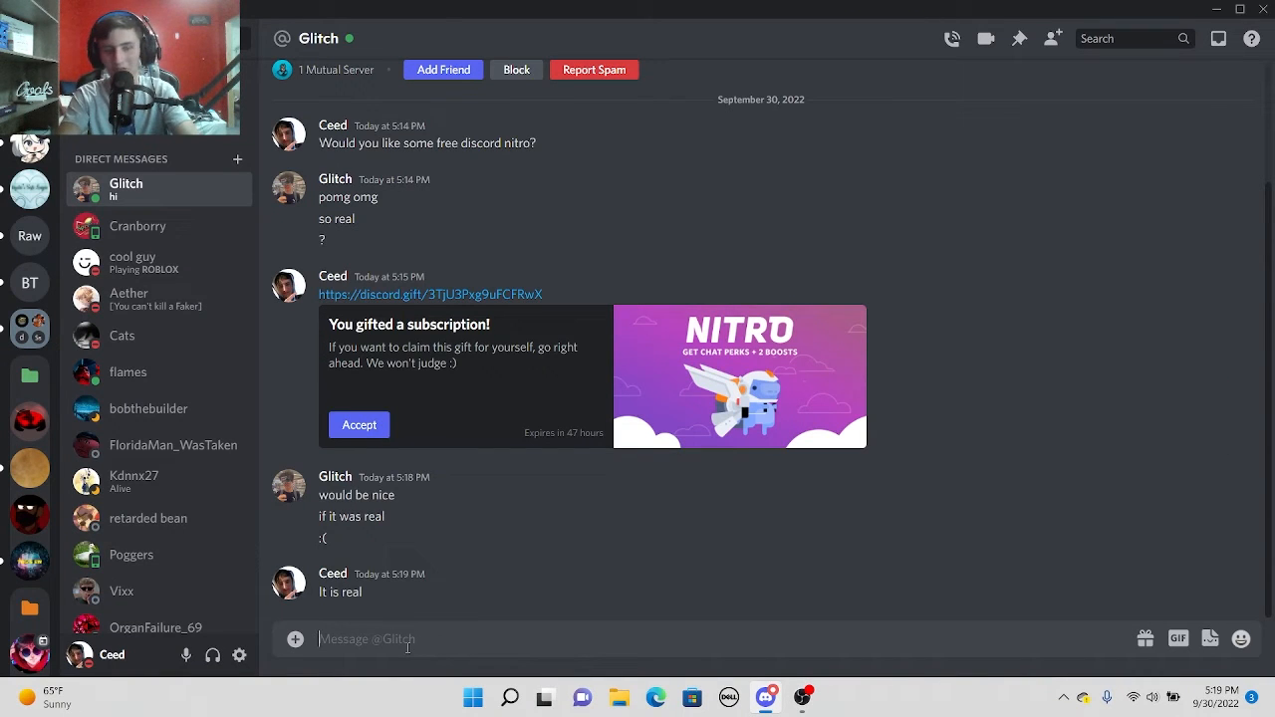
Send Glitch 'Im a nice person and i Just giving nitr…', then start typing 'I even'
text(Im a nice person and i Just giving nitr)
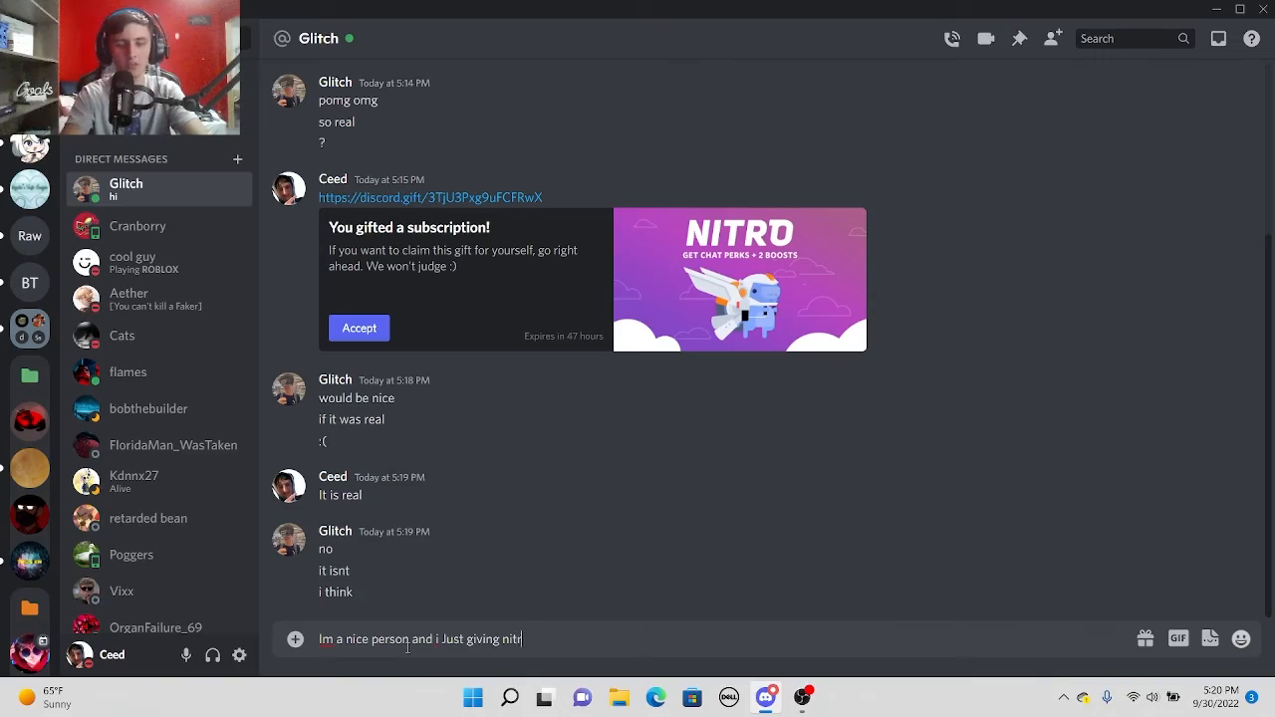
key(enter)
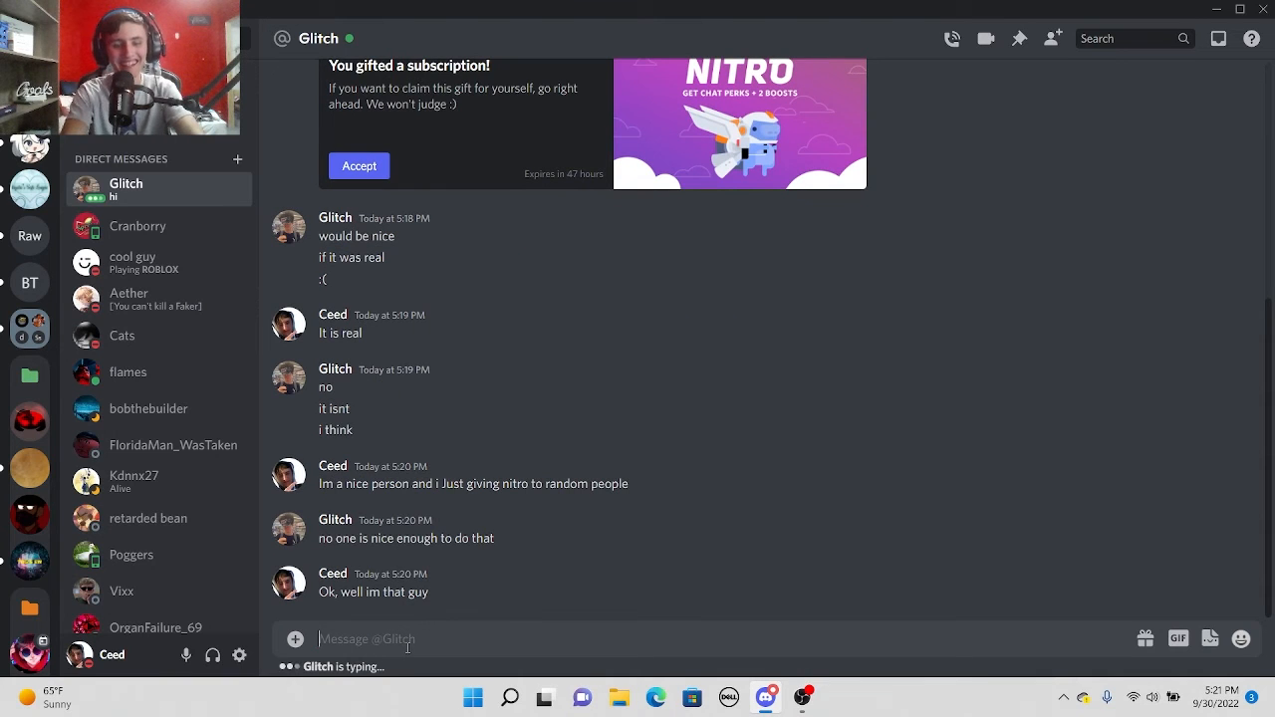
text(I even)
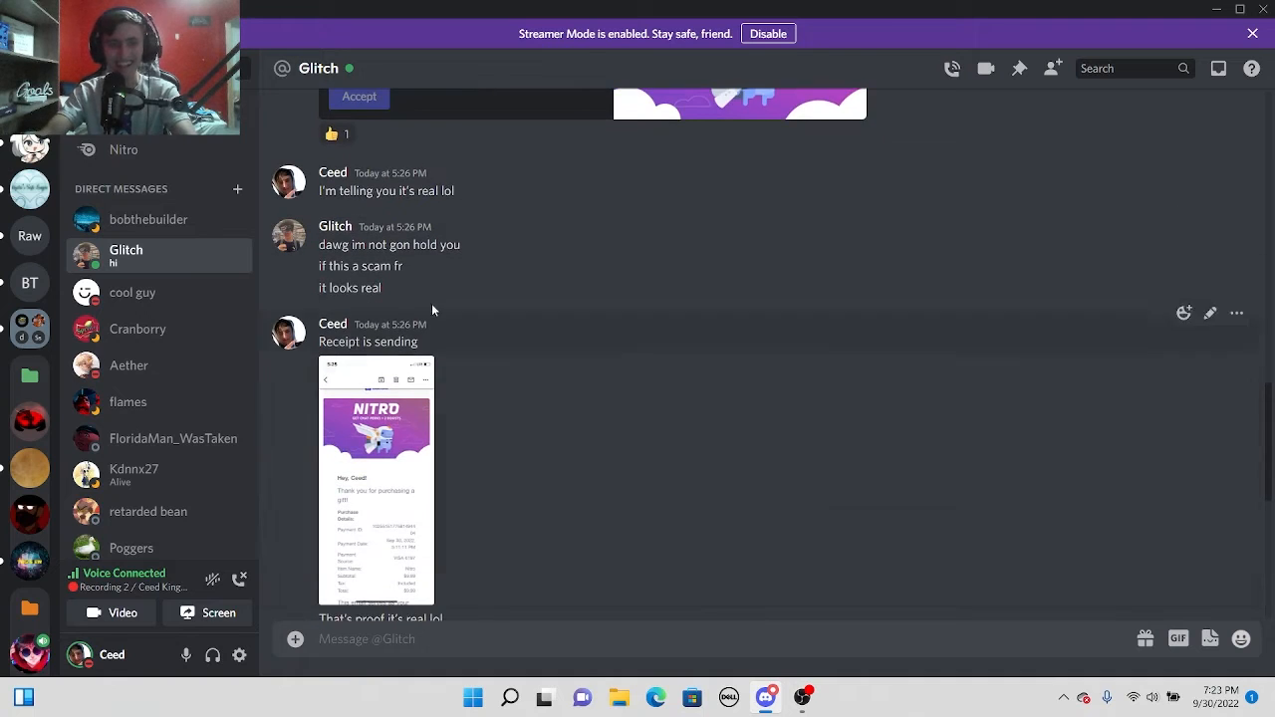
Share the Nitro purchase receipt with Glitch as proof the gift is real
click(376, 478)
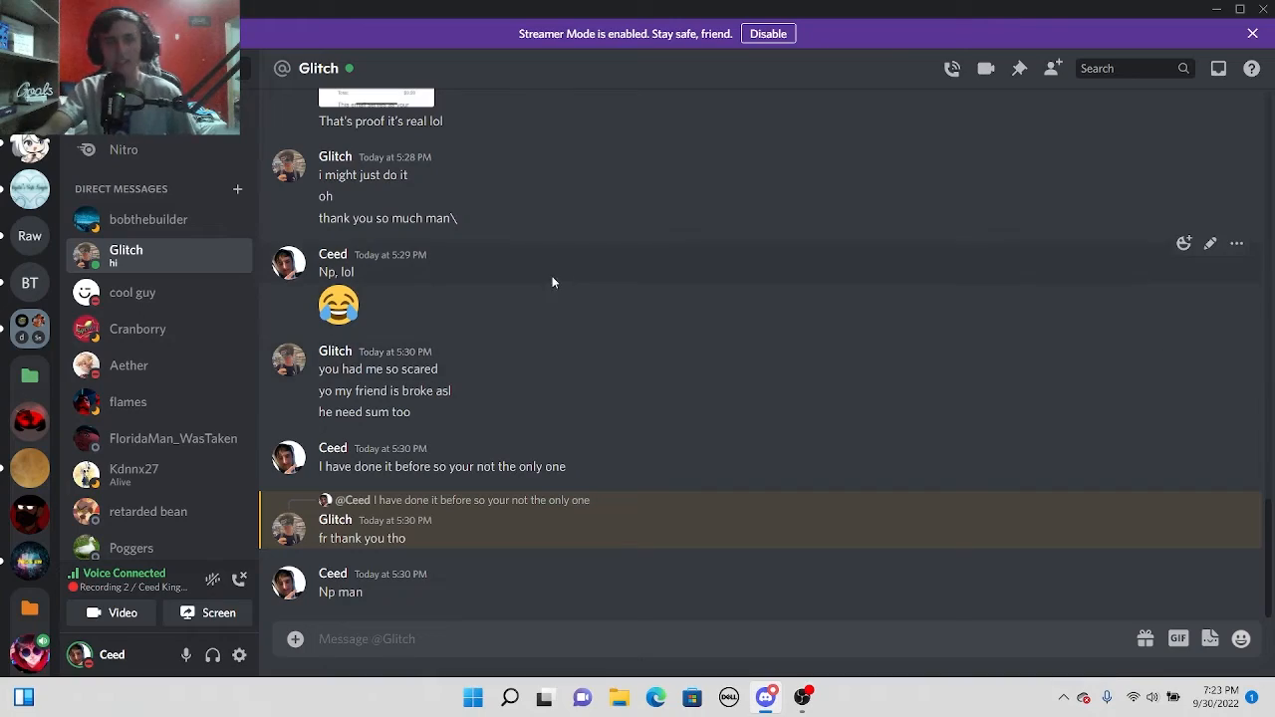
mouse_move(377, 293)
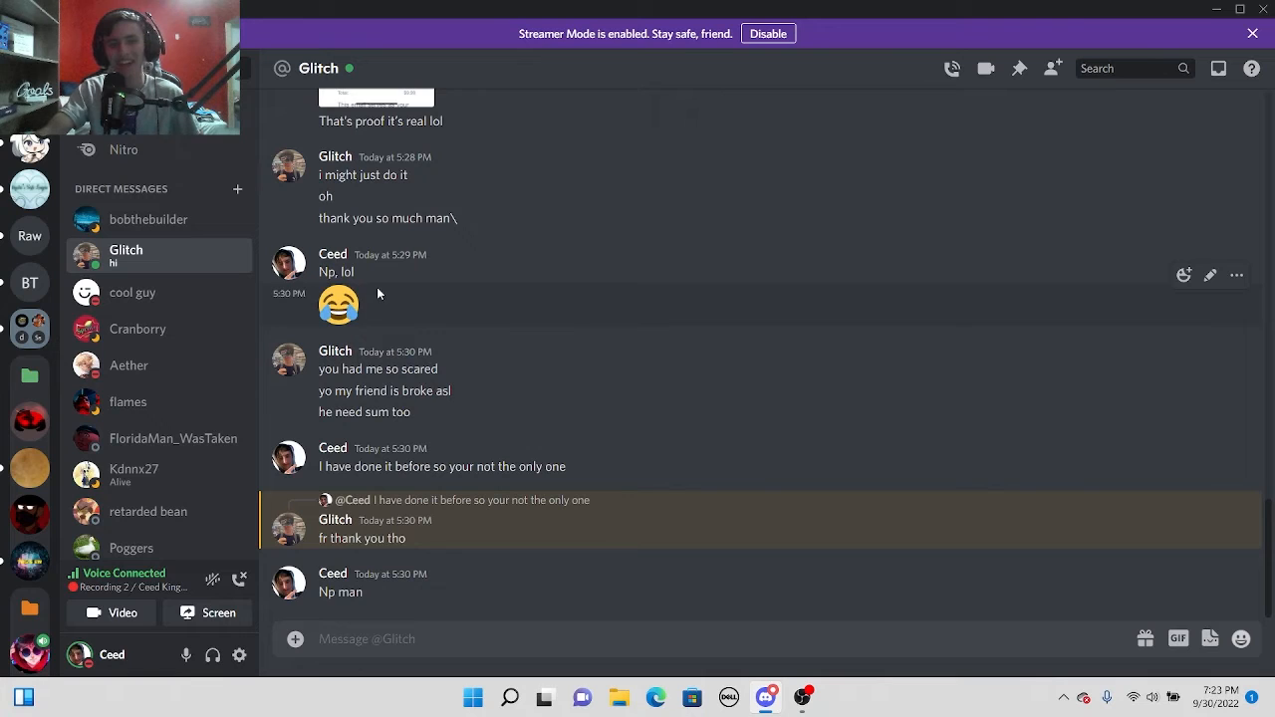